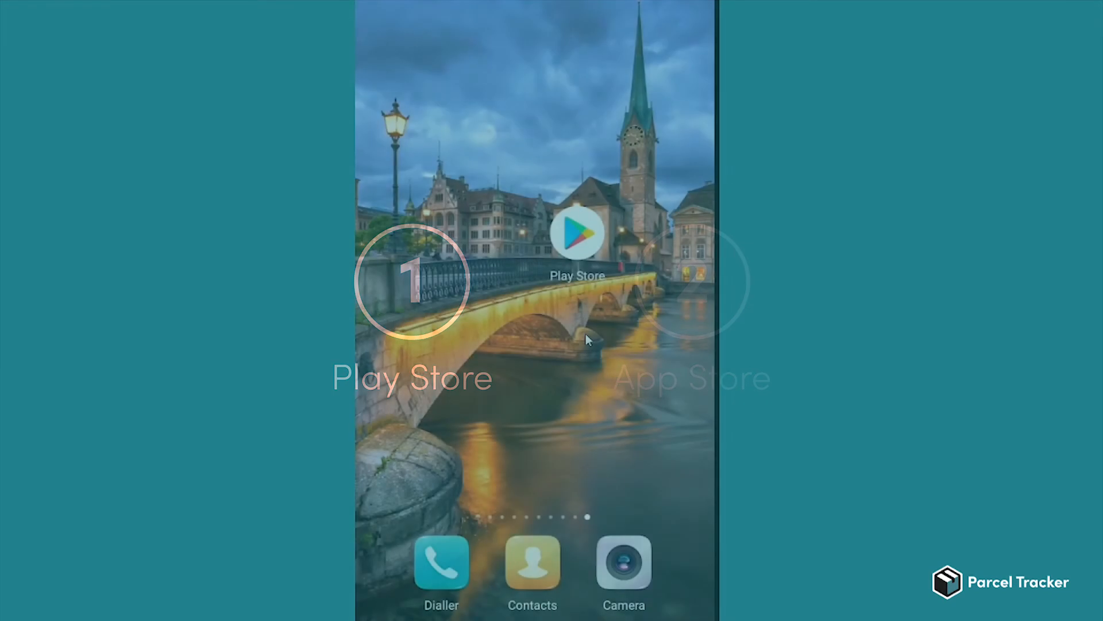
Search Play Store for 'Parcel T' and select Deepfinity Ltd's Parcel Tracker listing
left_click(577, 246)
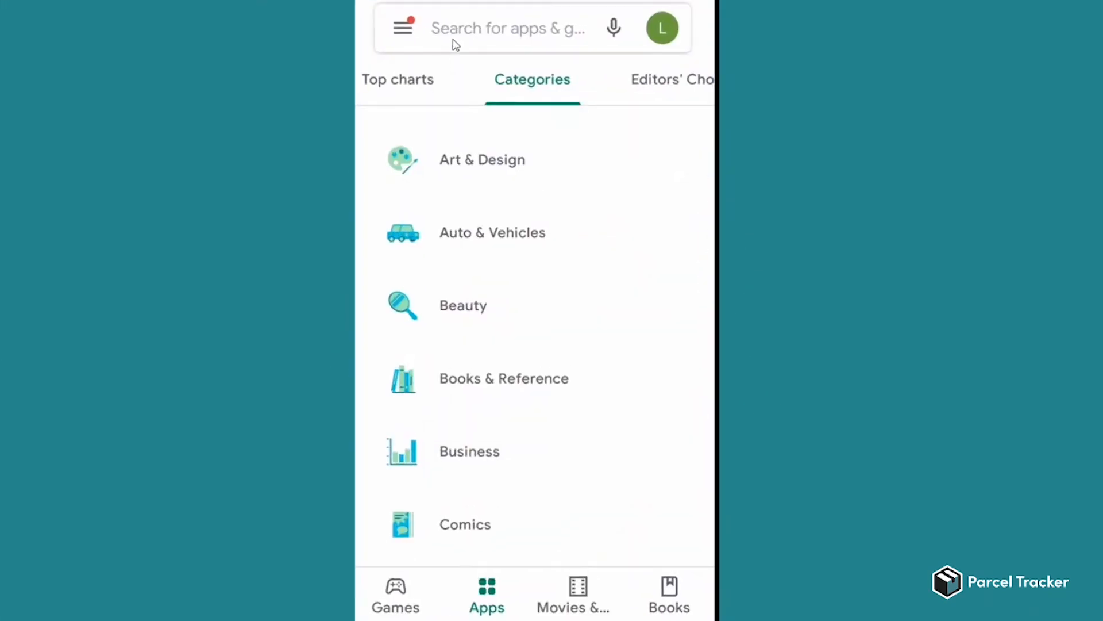
type("Parcel Tracker Deepfinity")
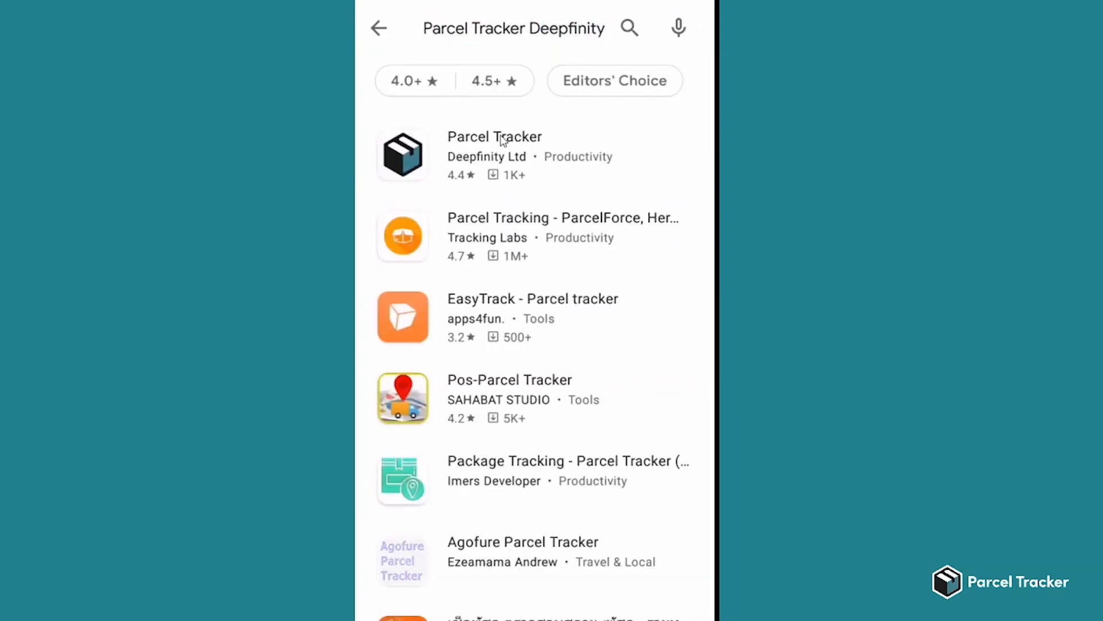
left_click(494, 137)
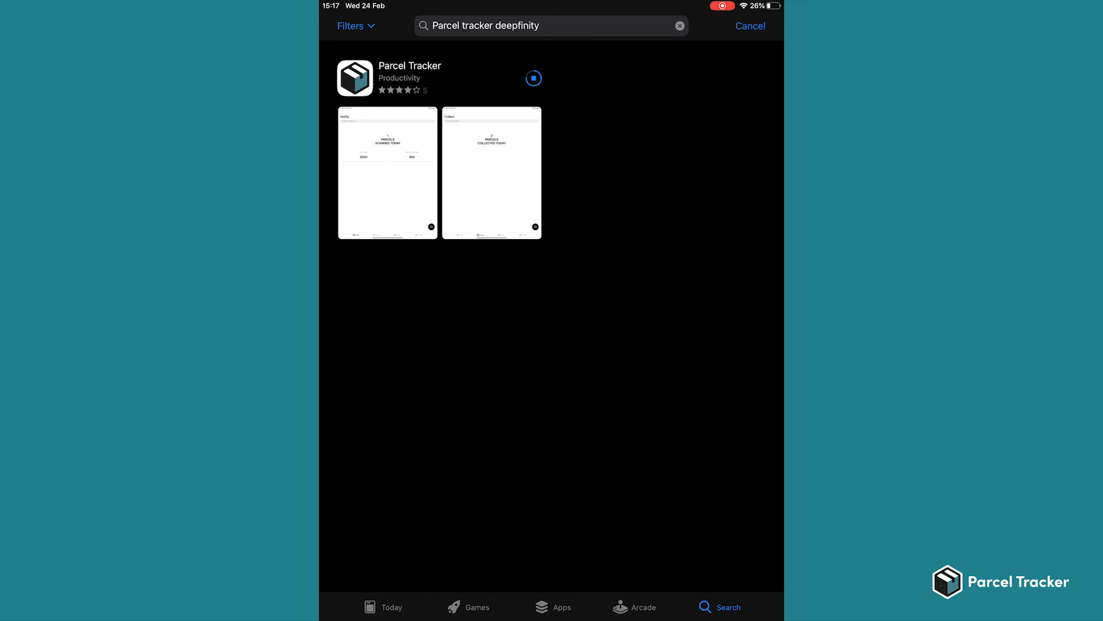
Launch the installed Parcel Tracker app to its login screen with notification prompt
left_click(533, 79)
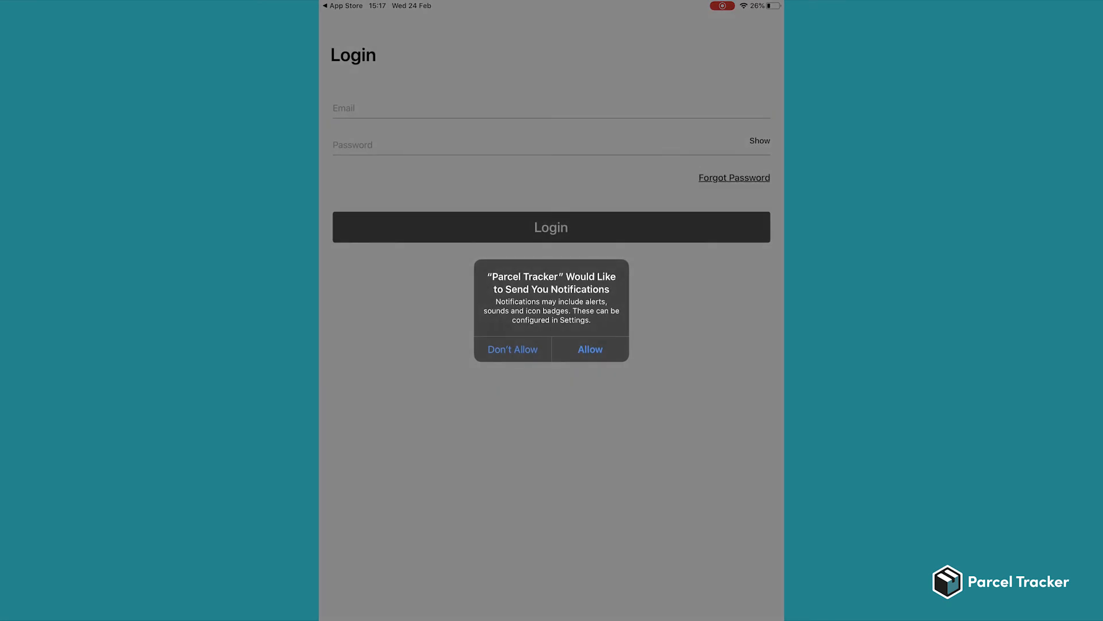